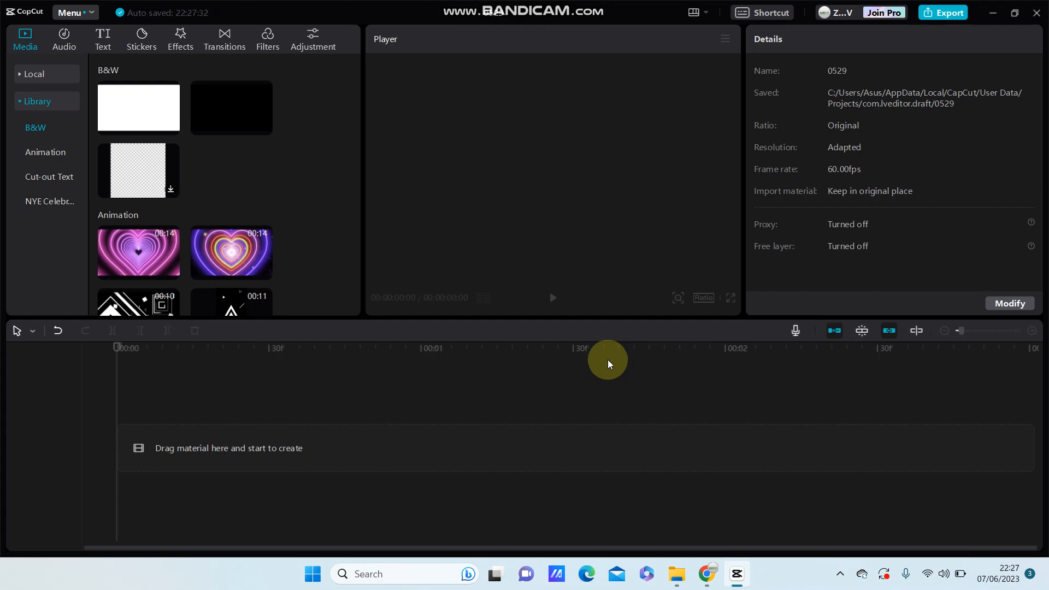
mouse_move(230, 147)
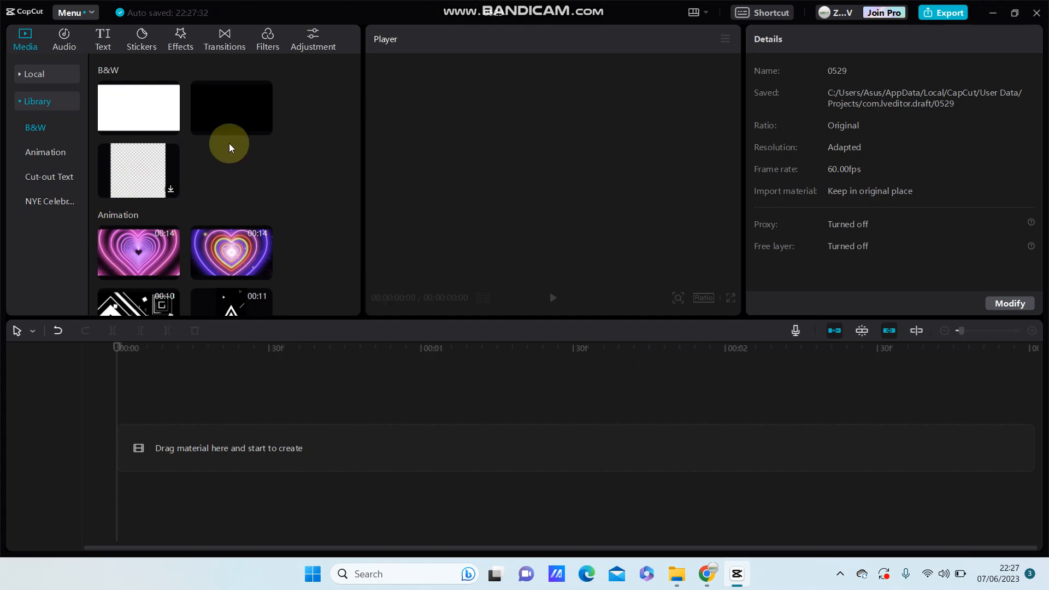
mouse_move(224, 134)
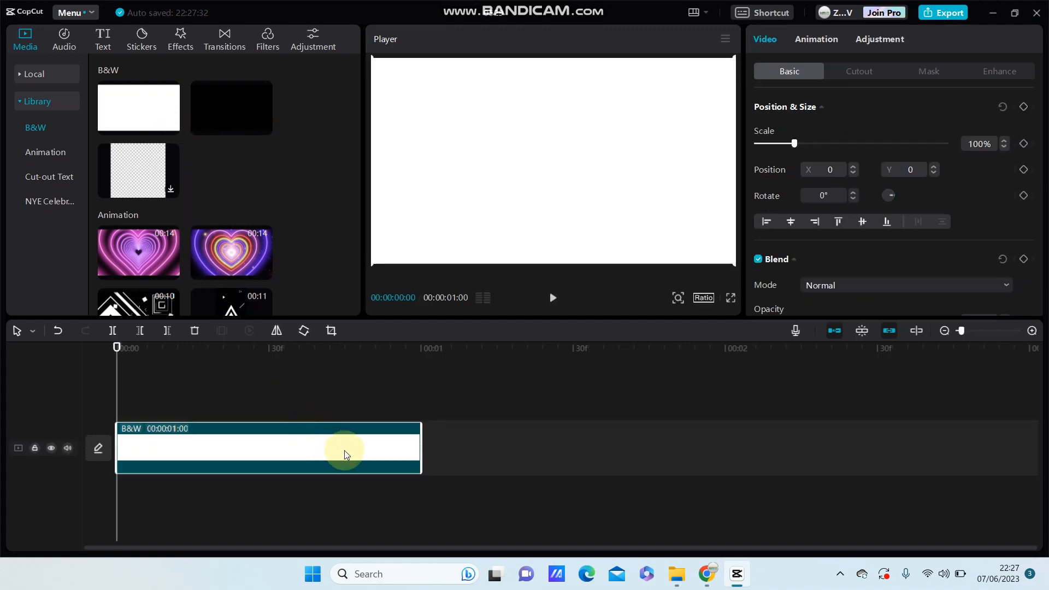
Step: Open the Text presets to add a Default text clip above the white background
click(103, 39)
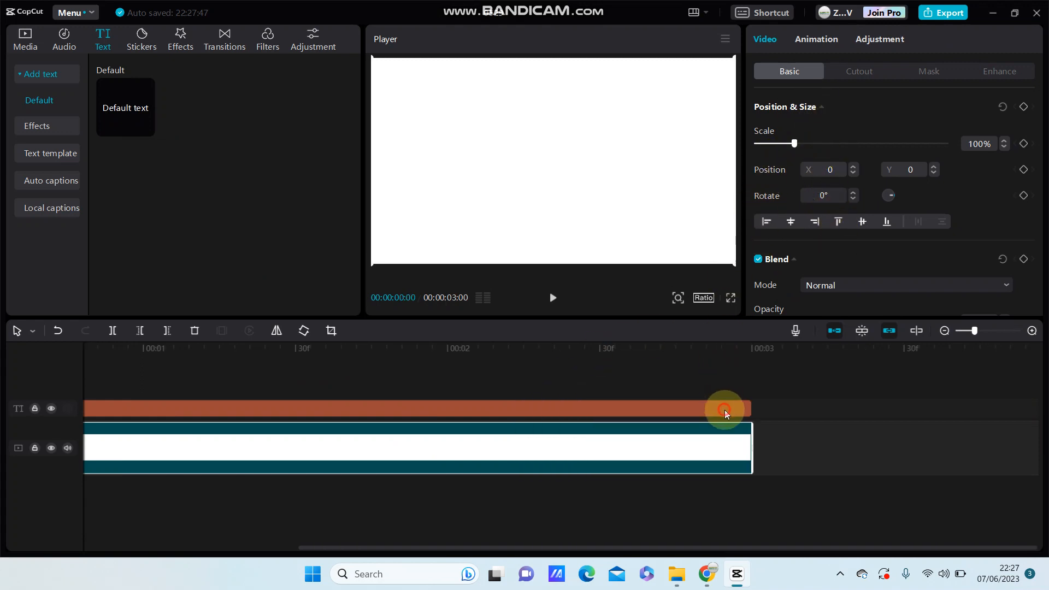
Step: Style the text black in AvenirNext and enlarge its font size to fit the frame
click(724, 408)
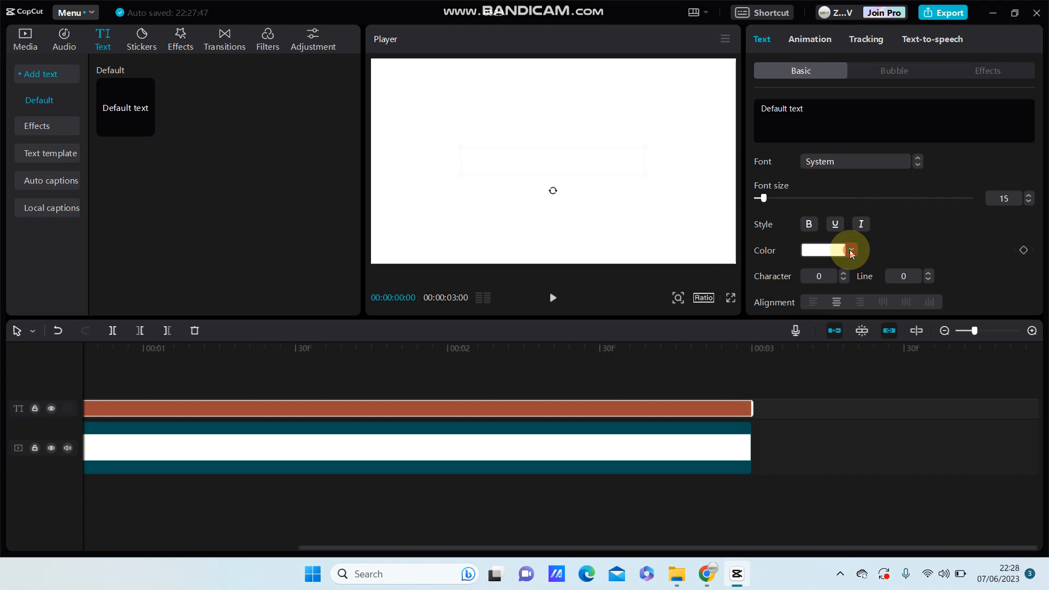
click(850, 250)
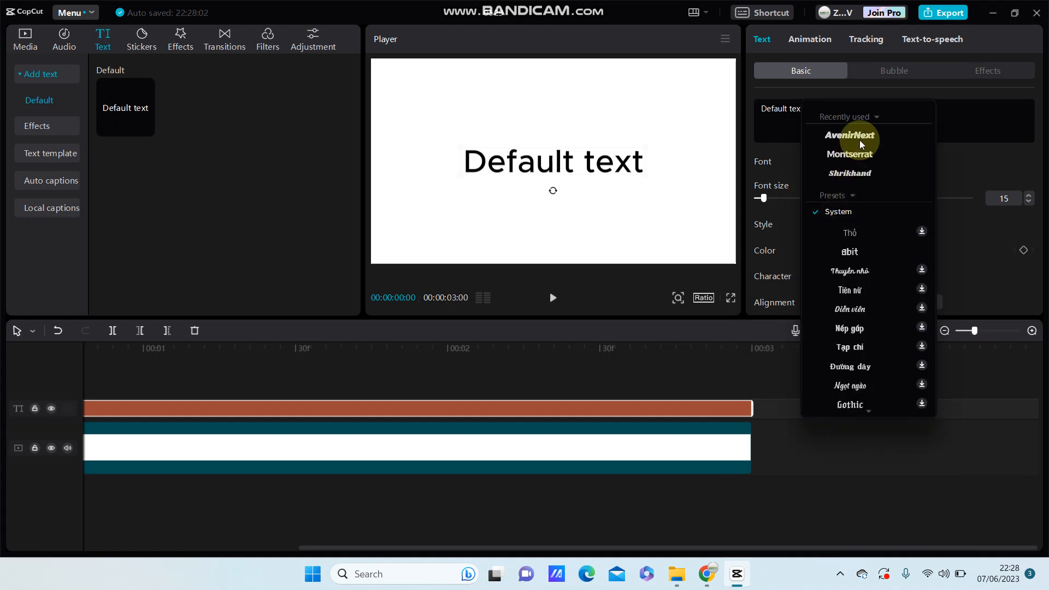
click(849, 135)
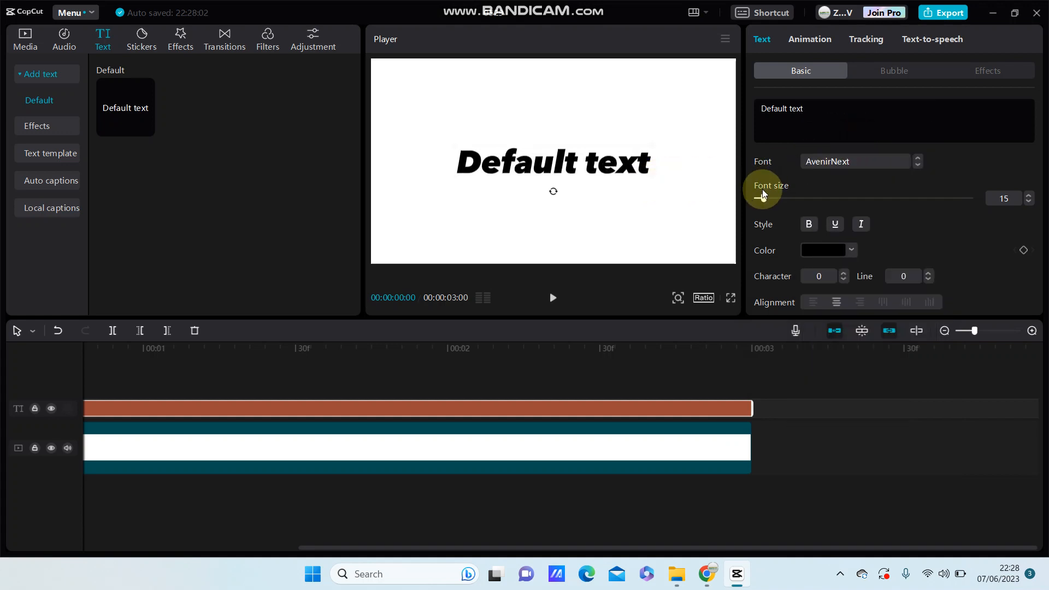
drag(756, 197, 771, 198)
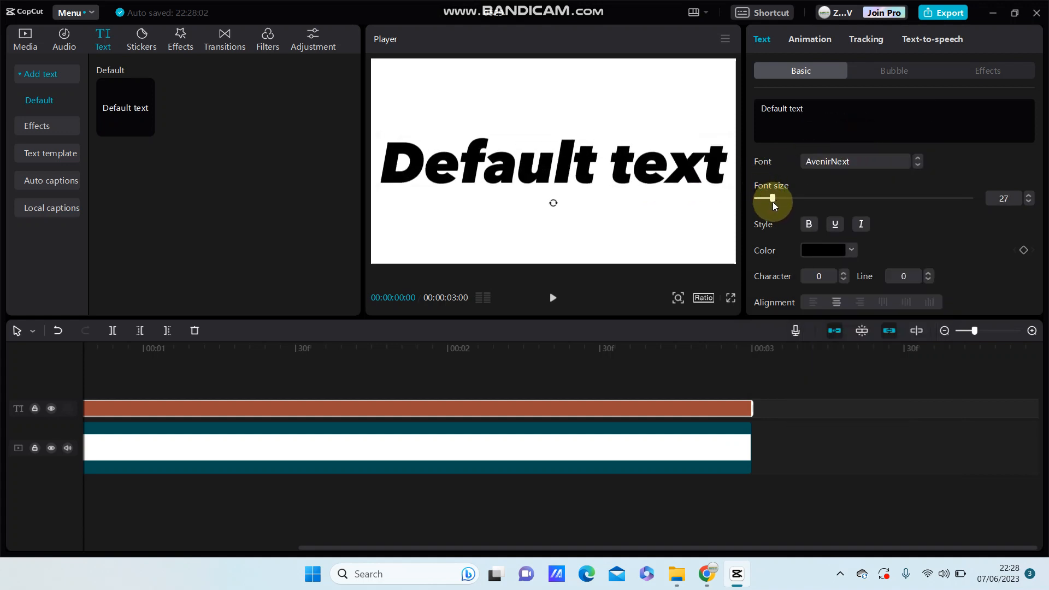
drag(772, 198, 766, 198)
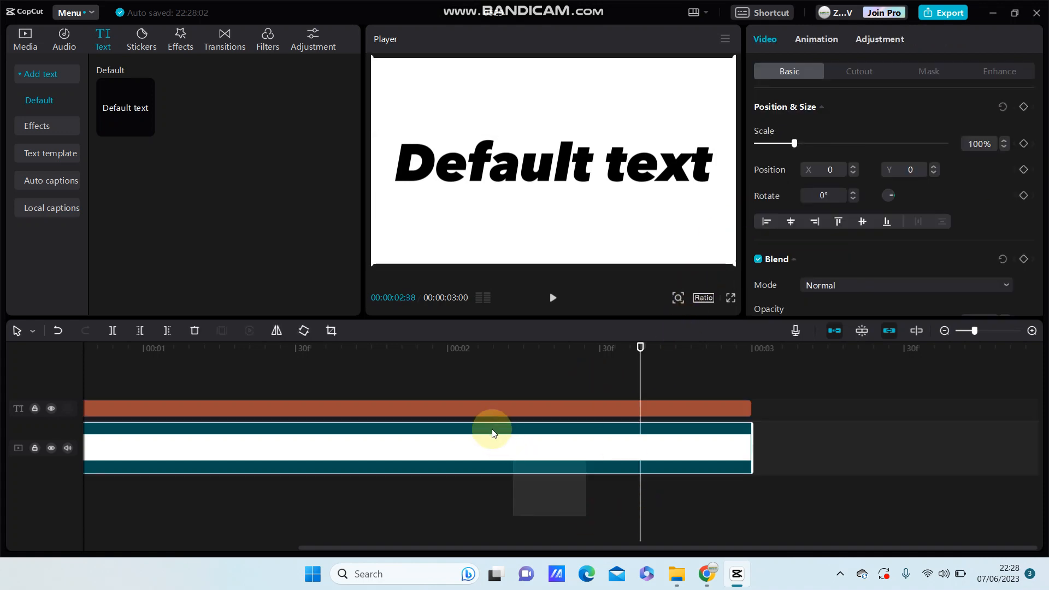
Step: Merge the text and white background clips into a compound clip
right_click(491, 434)
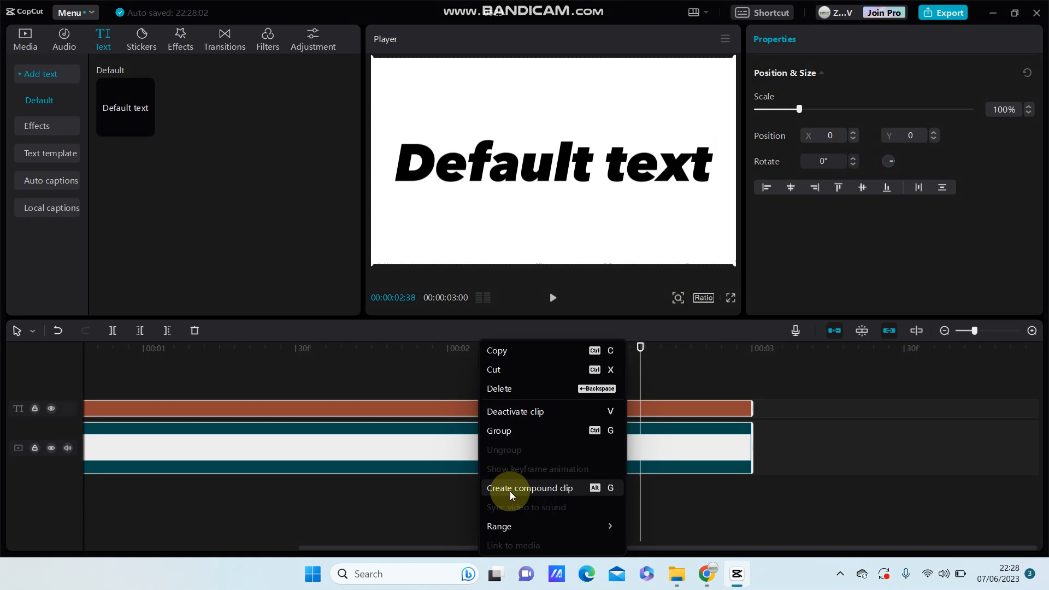
click(531, 488)
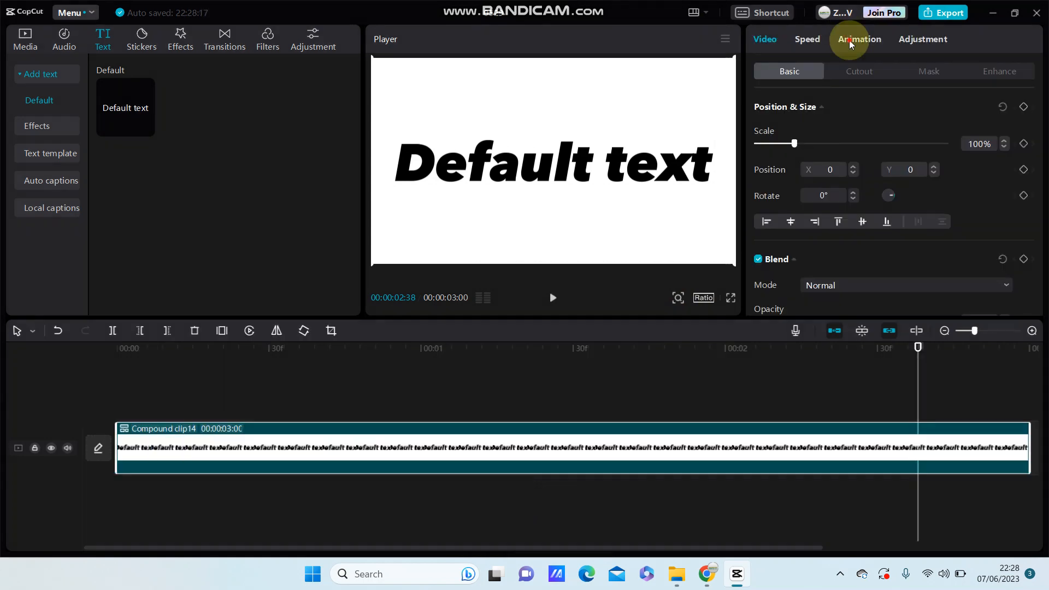
Step: Apply the Smoke in-animation to the compound clip from the Animation options
click(858, 38)
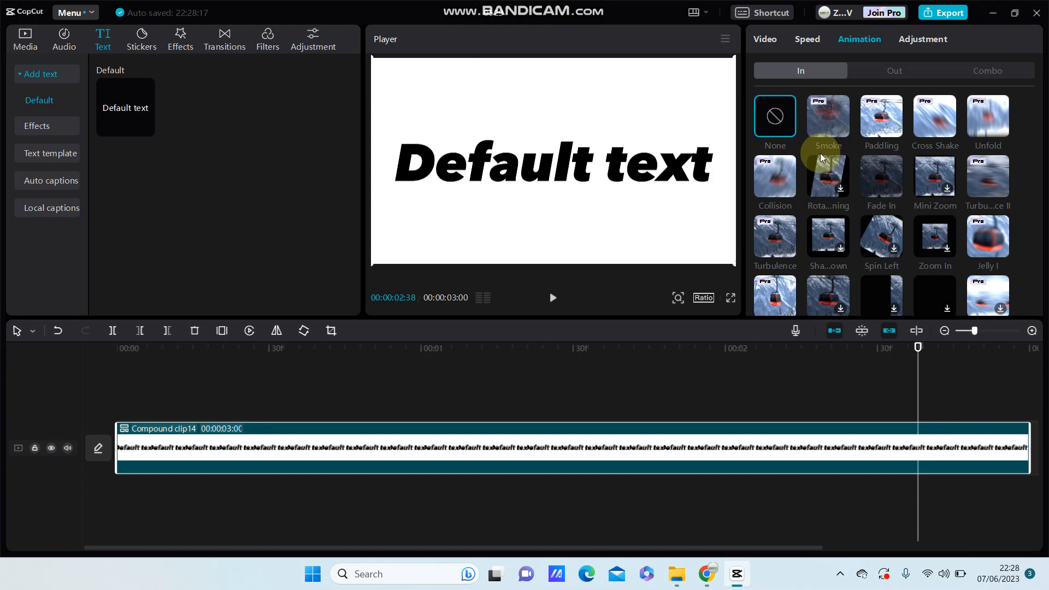
mouse_move(814, 124)
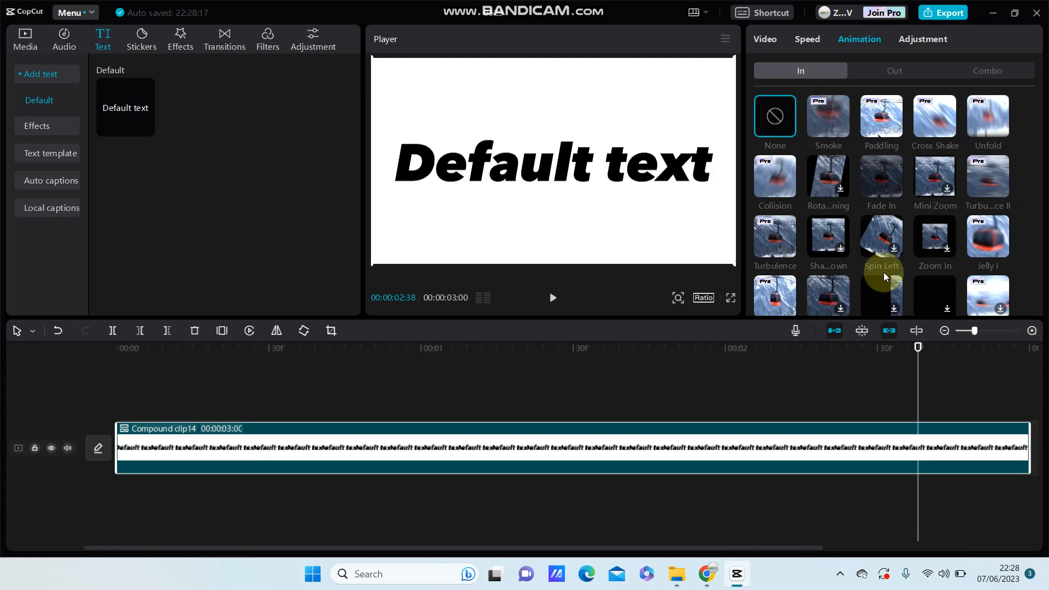
click(828, 116)
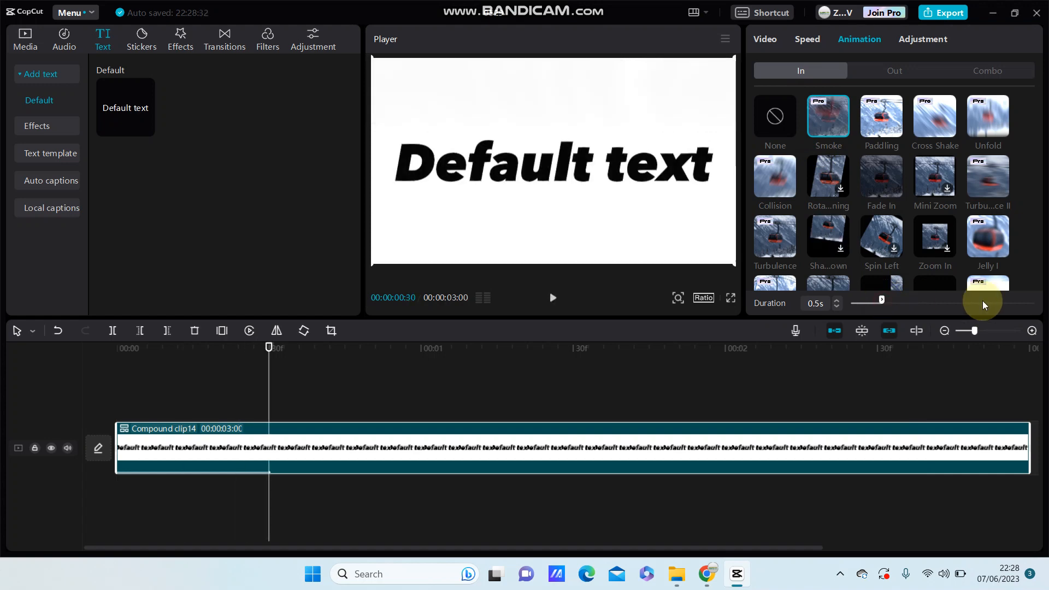